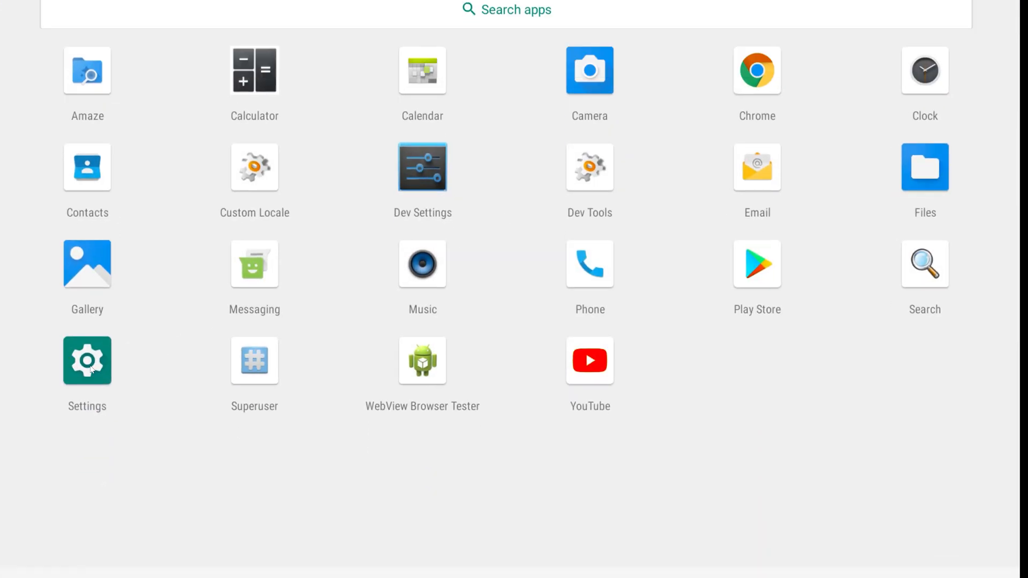
Go into Settings' installed-apps list and scroll until Google Play Store is in view.
left_click(87, 361)
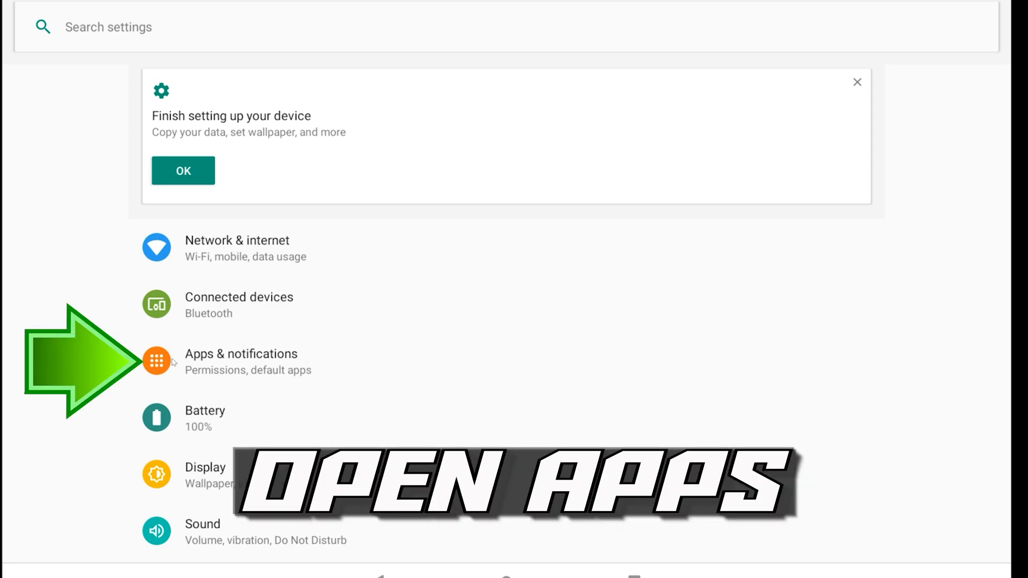
mouse_move(201, 361)
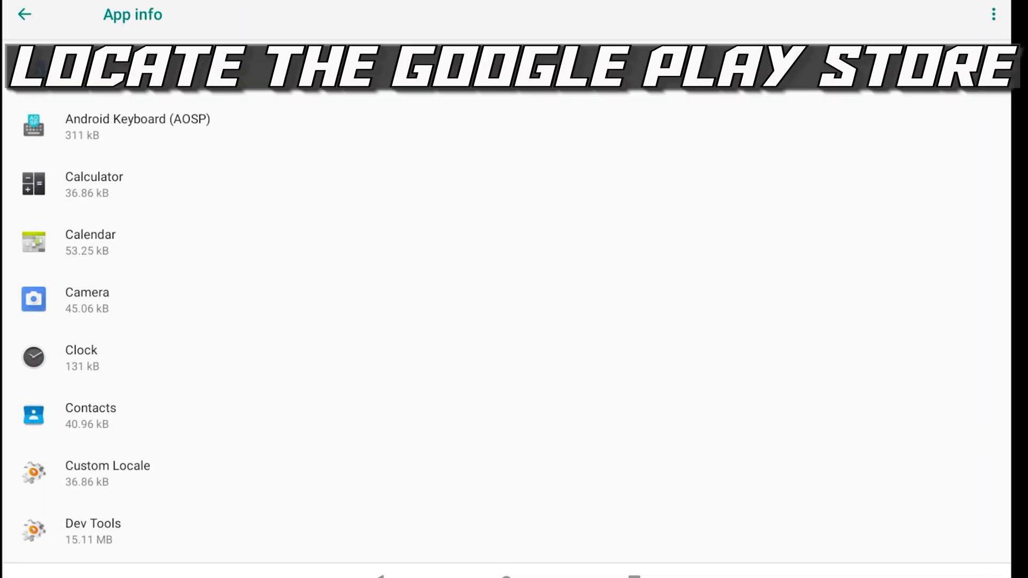
scroll("down", 3)
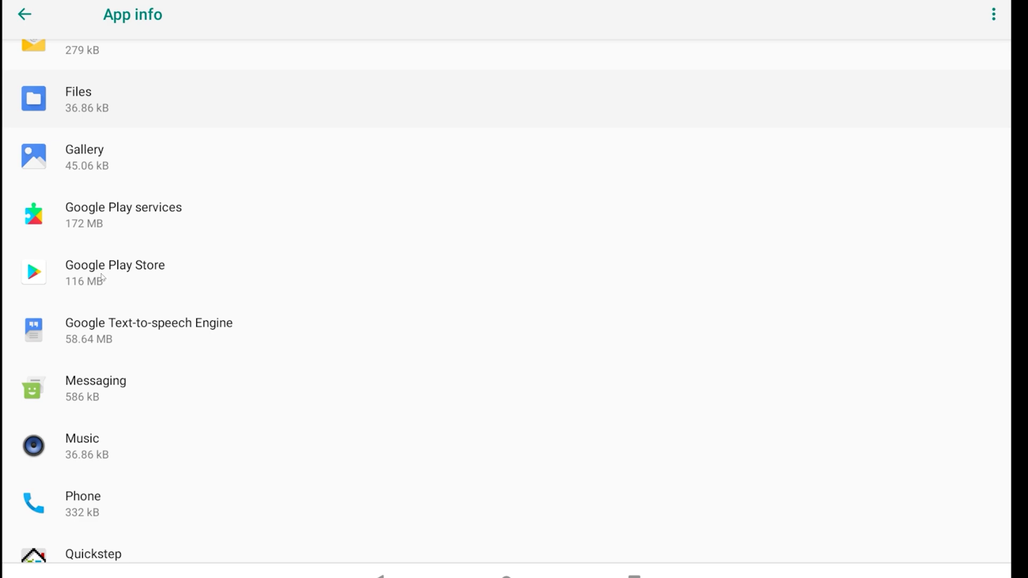
Clear Google Play Store's cache and storage from its Storage page, confirming with OK.
left_click(114, 271)
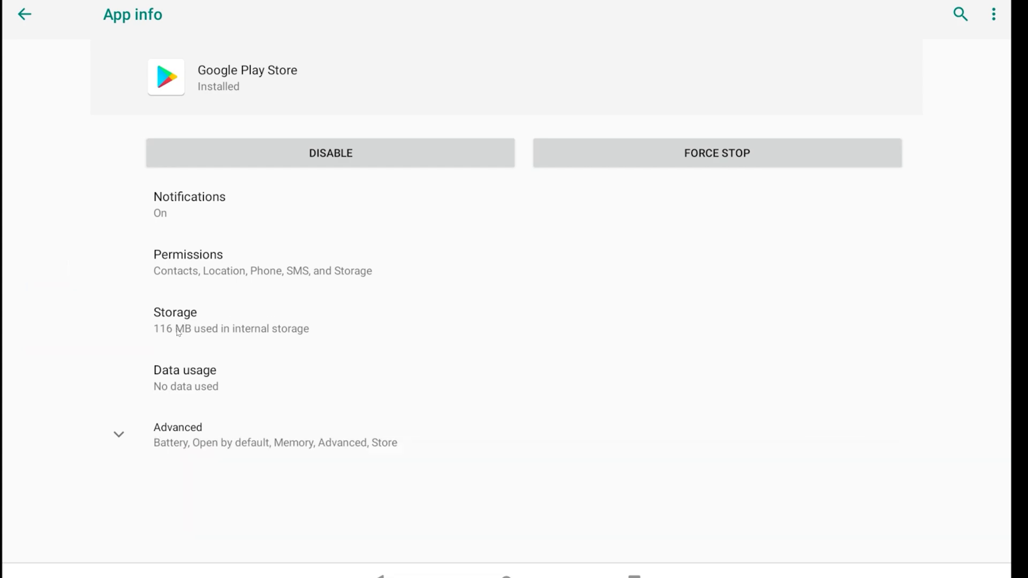
left_click(175, 312)
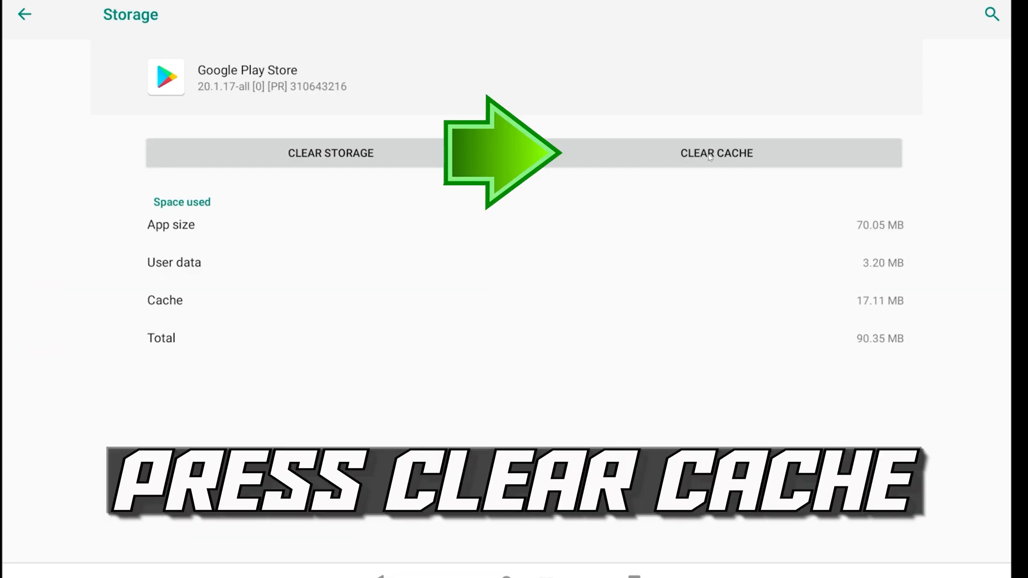
left_click(716, 153)
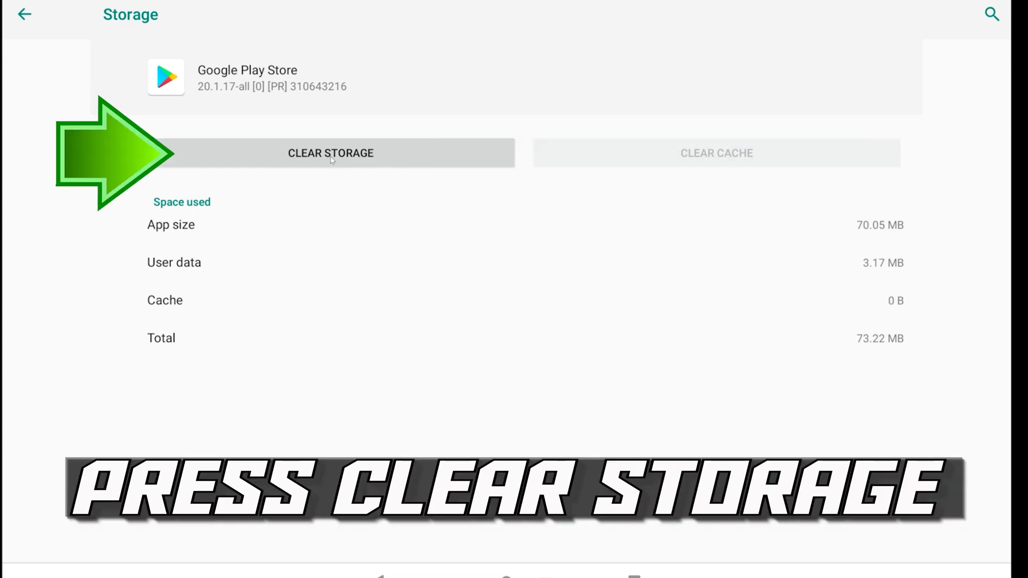
left_click(330, 153)
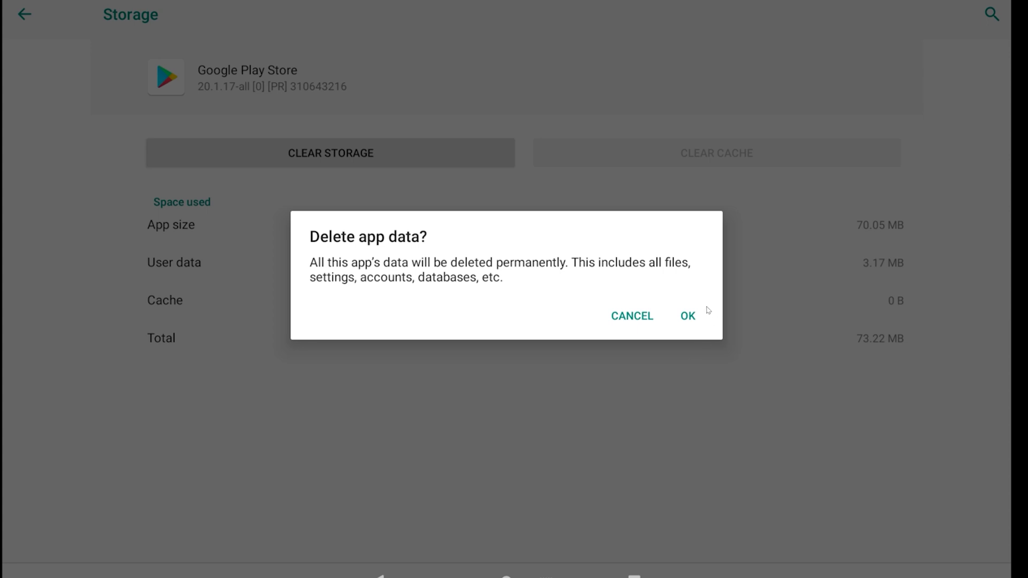
left_click(688, 315)
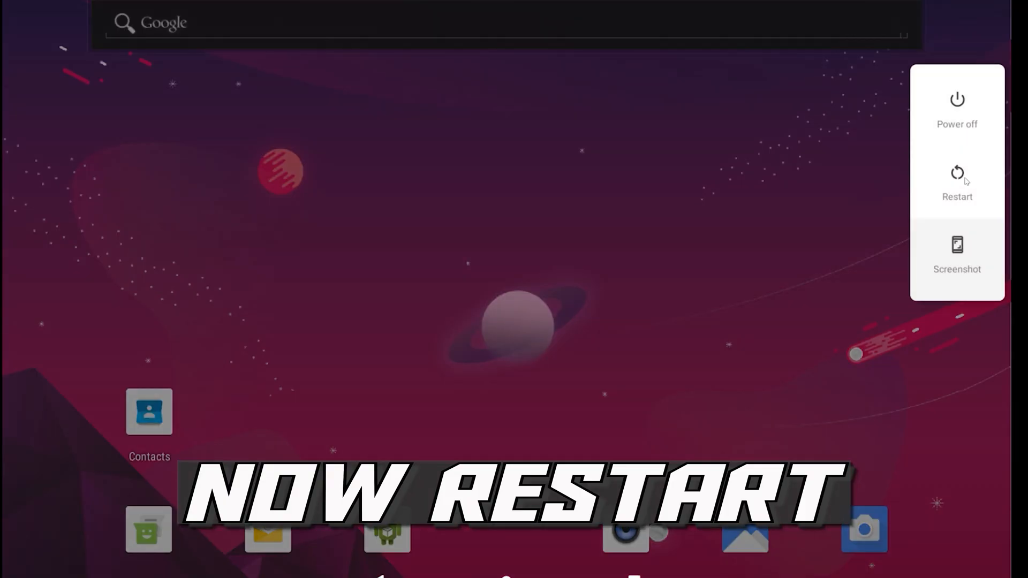
Restart the device from the power menu.
left_click(956, 183)
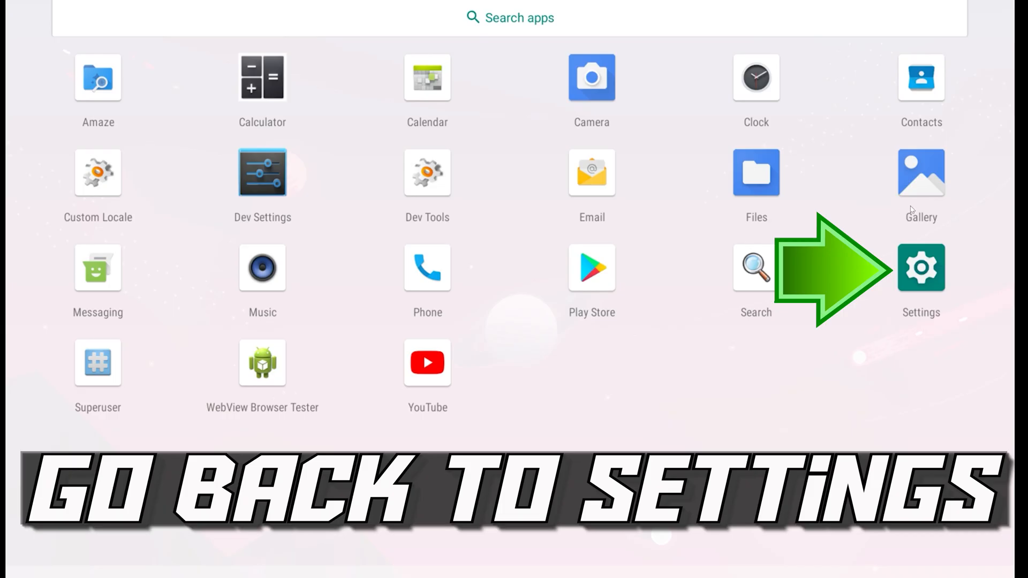
Reach the Accounts page in Settings and select the Google account.
left_click(920, 268)
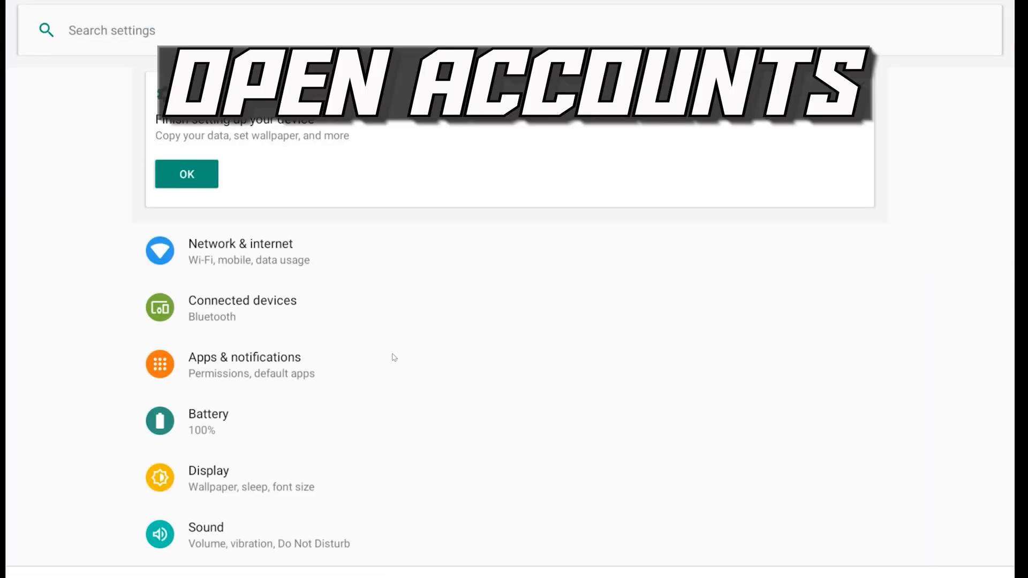
scroll("down", 3)
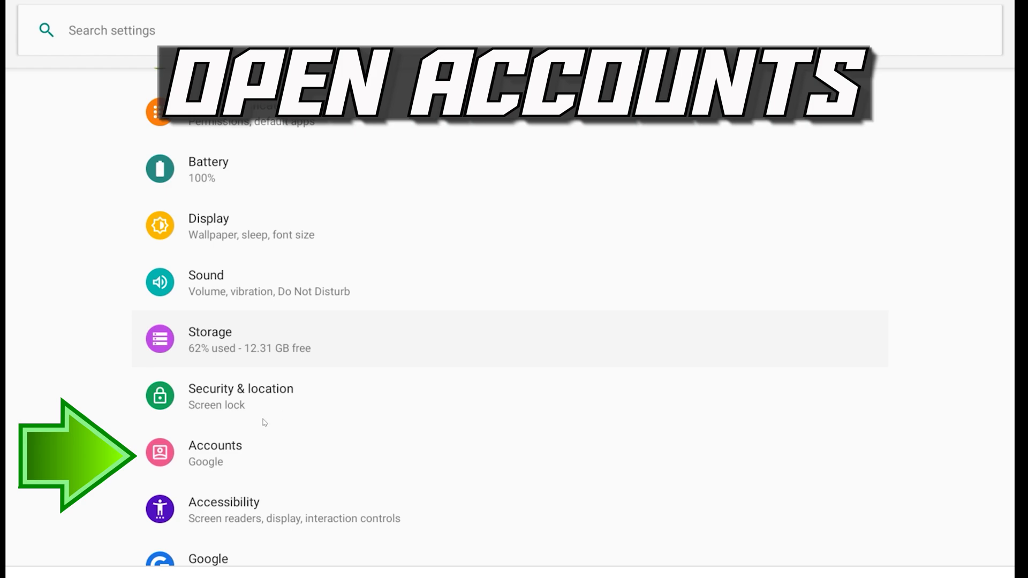
mouse_move(233, 467)
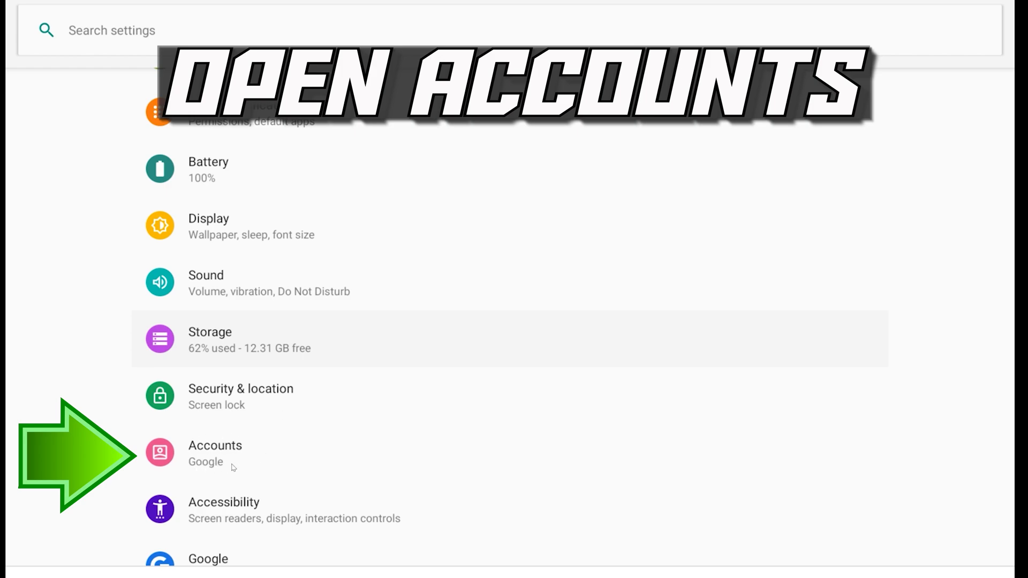
left_click(215, 452)
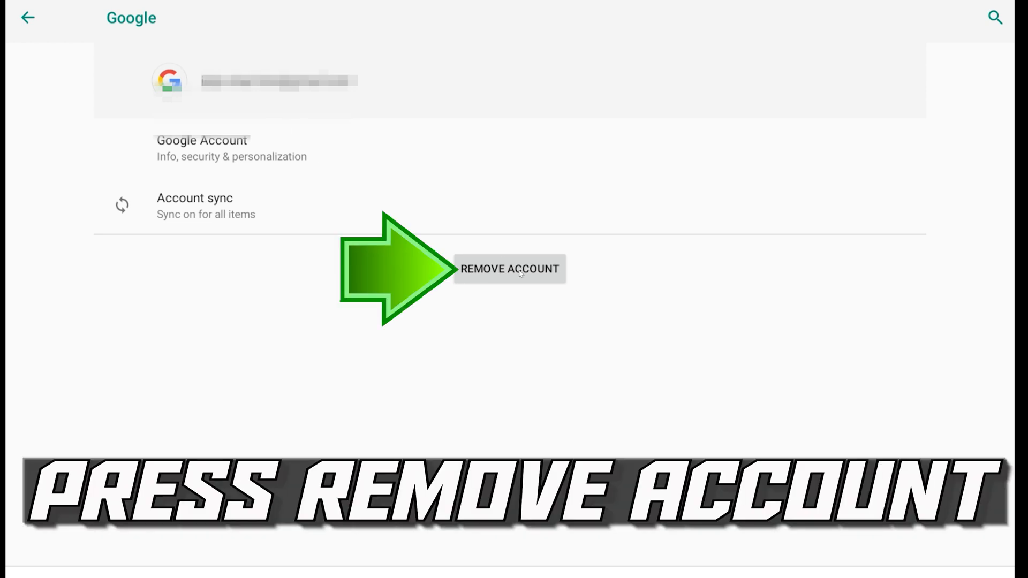
Remove the Google account from the device and confirm the removal.
left_click(509, 269)
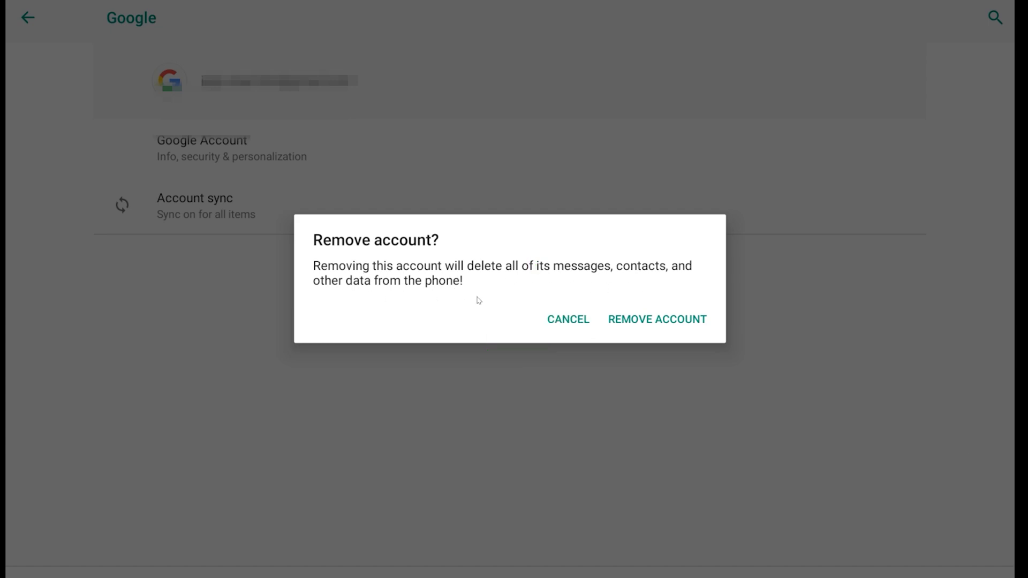
mouse_move(706, 296)
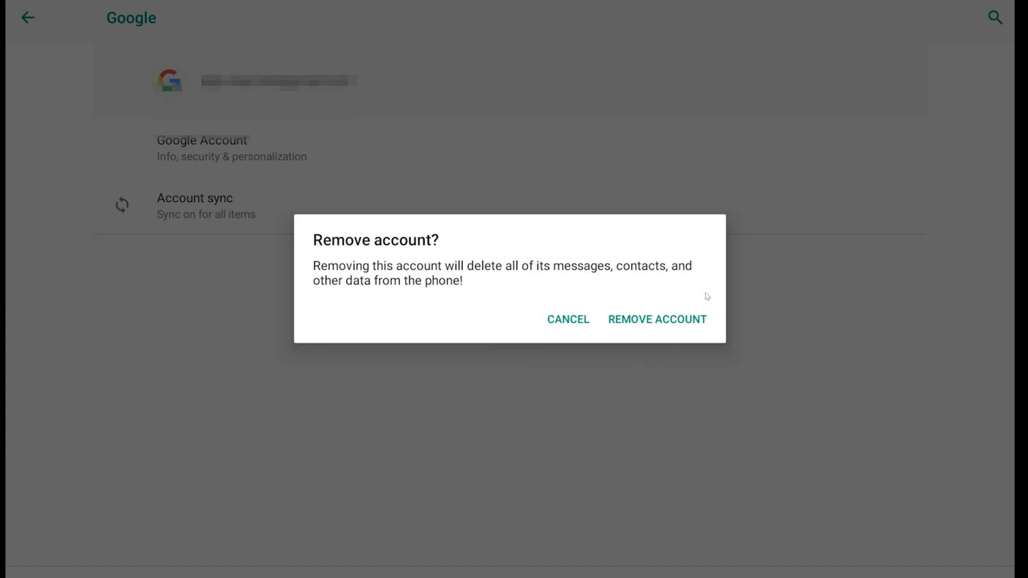
left_click(656, 319)
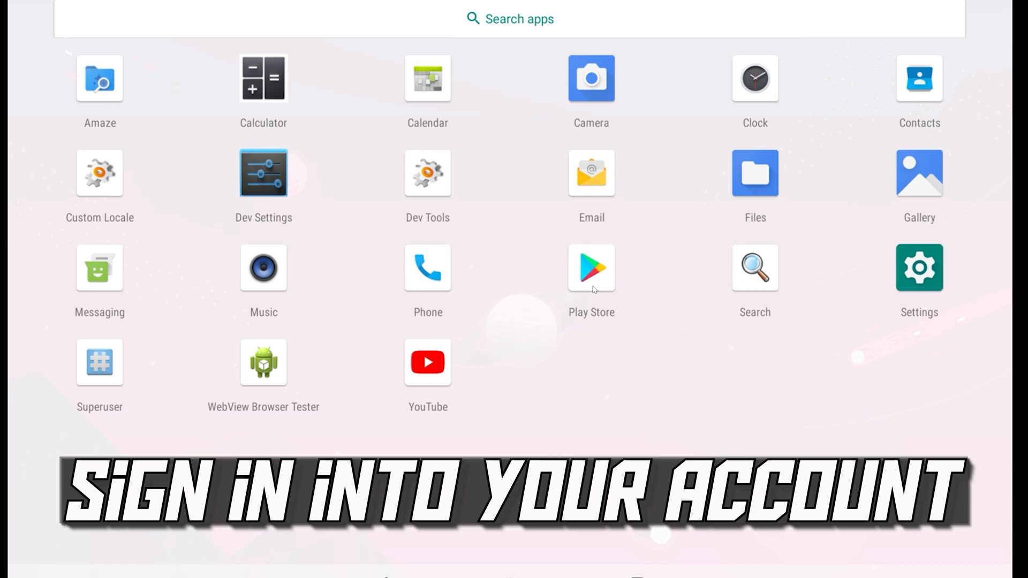
Sign back into the Google account in Play Store, submitting the email and then the password.
left_click(588, 267)
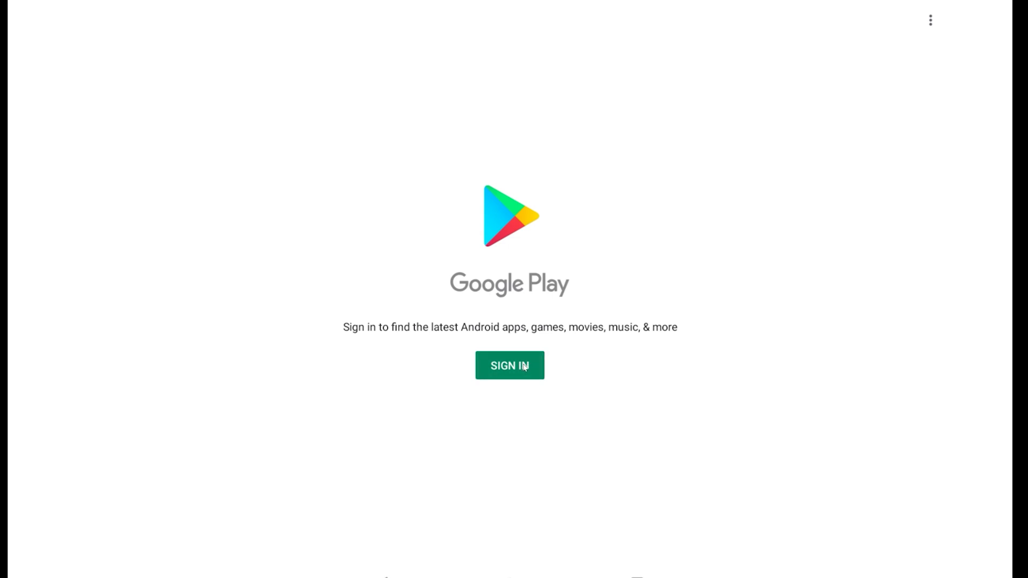
left_click(510, 365)
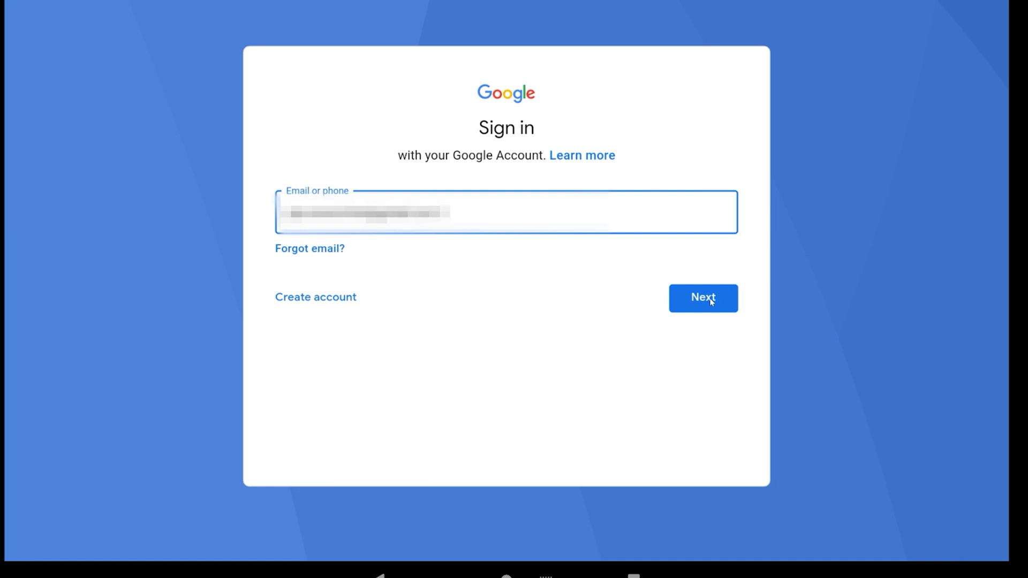
left_click(702, 297)
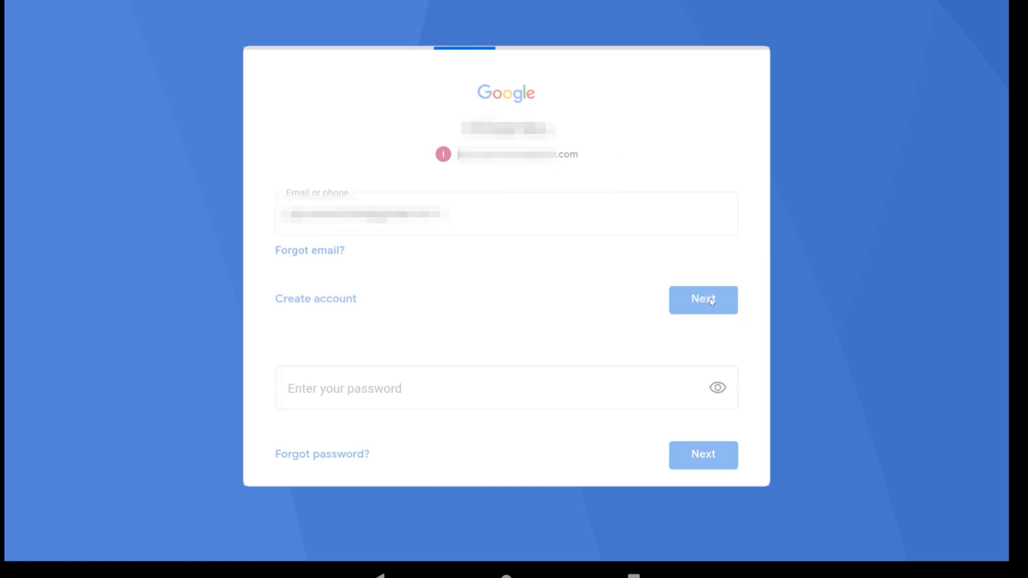
left_click(702, 299)
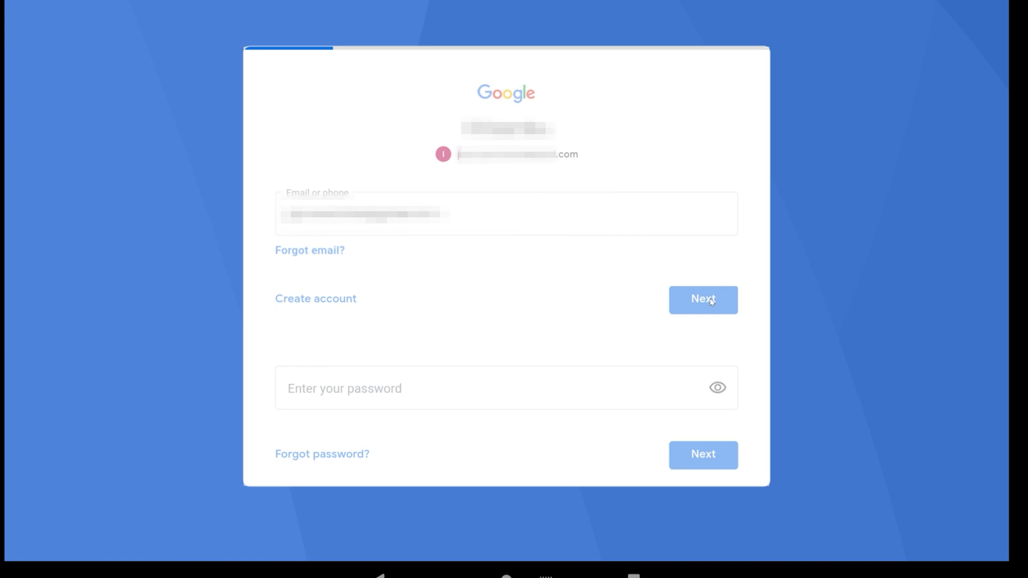
left_click(703, 299)
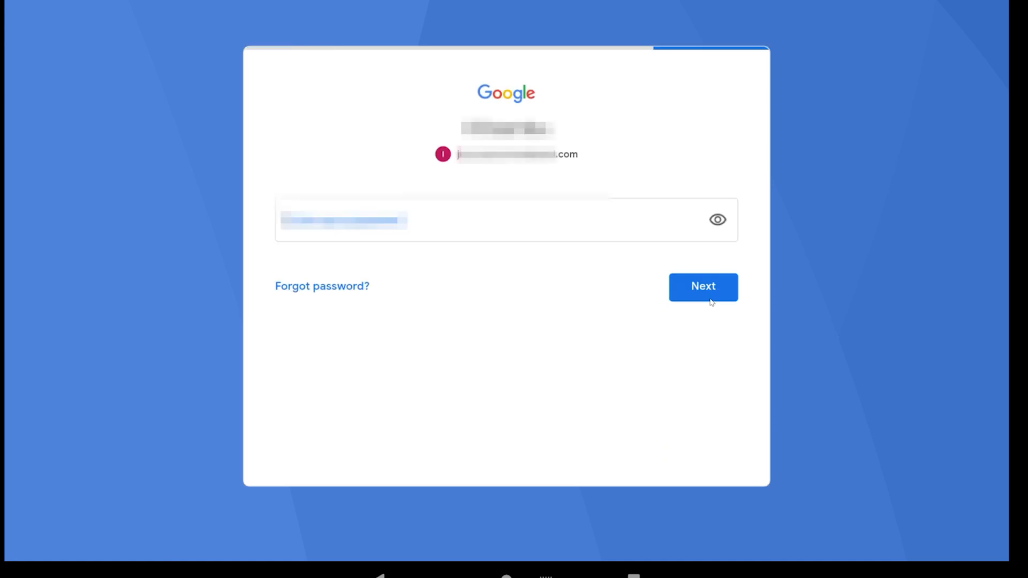
left_click(459, 220)
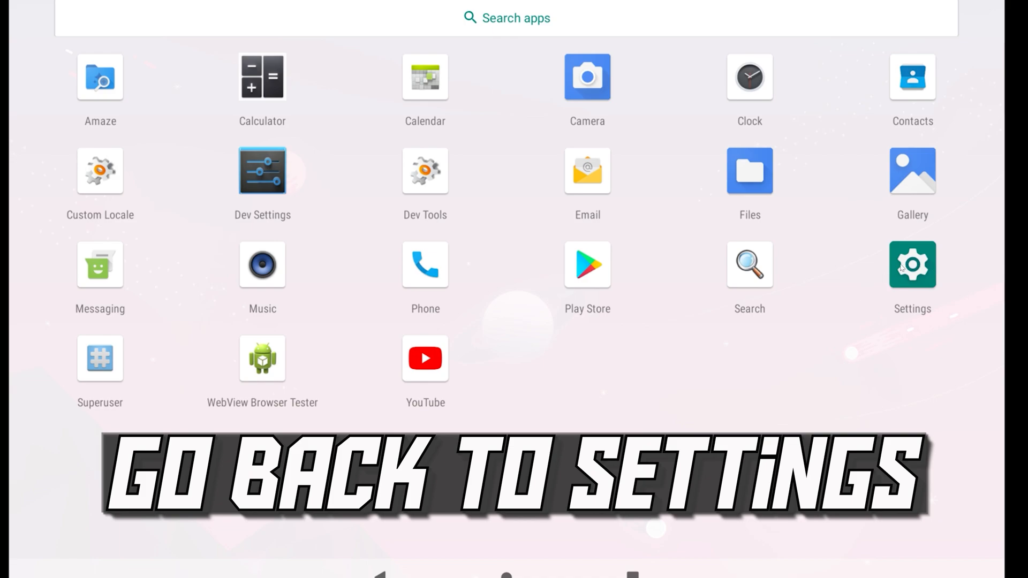
List all 25 installed apps in Settings and enable Show system from the overflow menu.
left_click(911, 265)
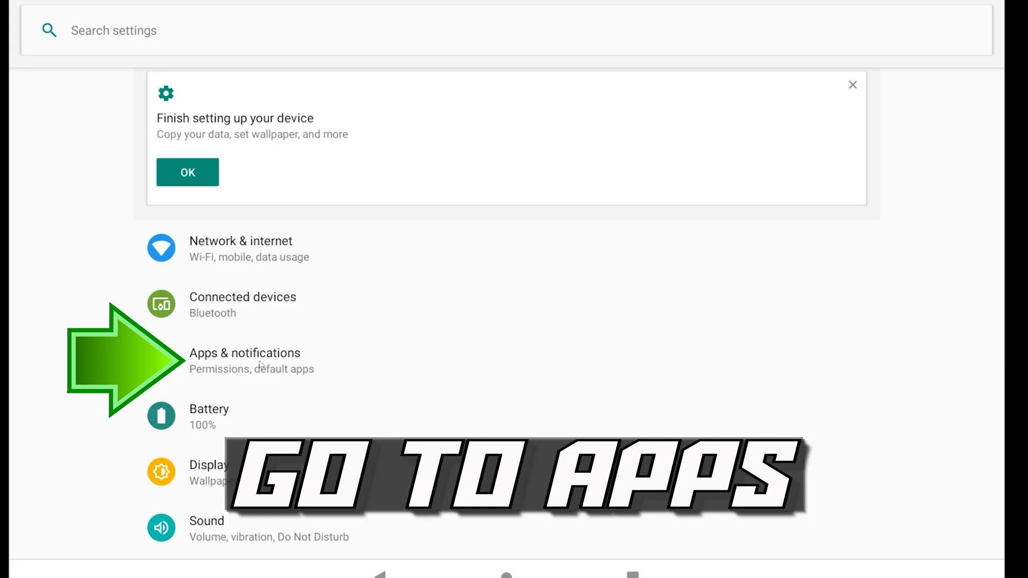
left_click(244, 352)
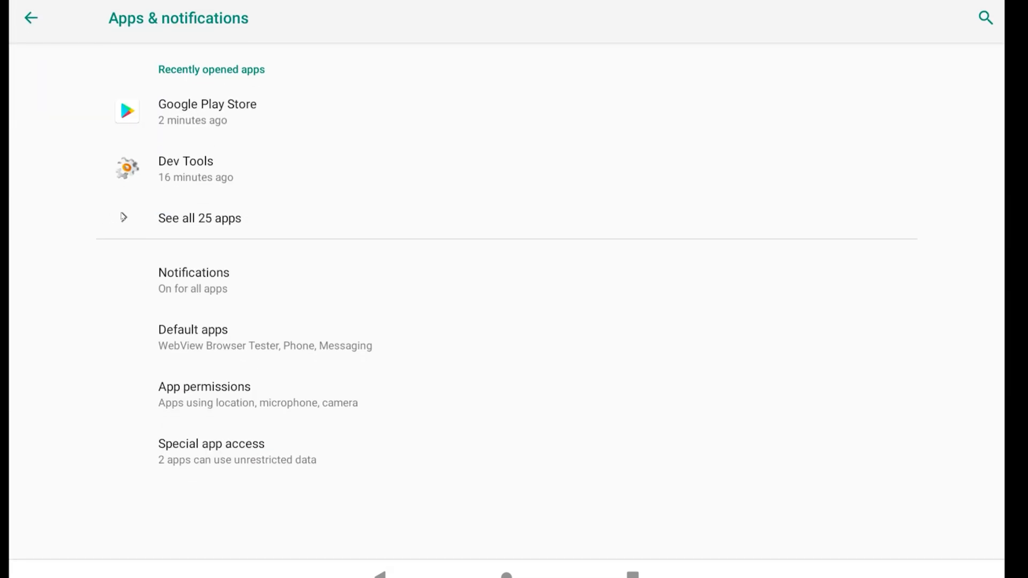
left_click(199, 217)
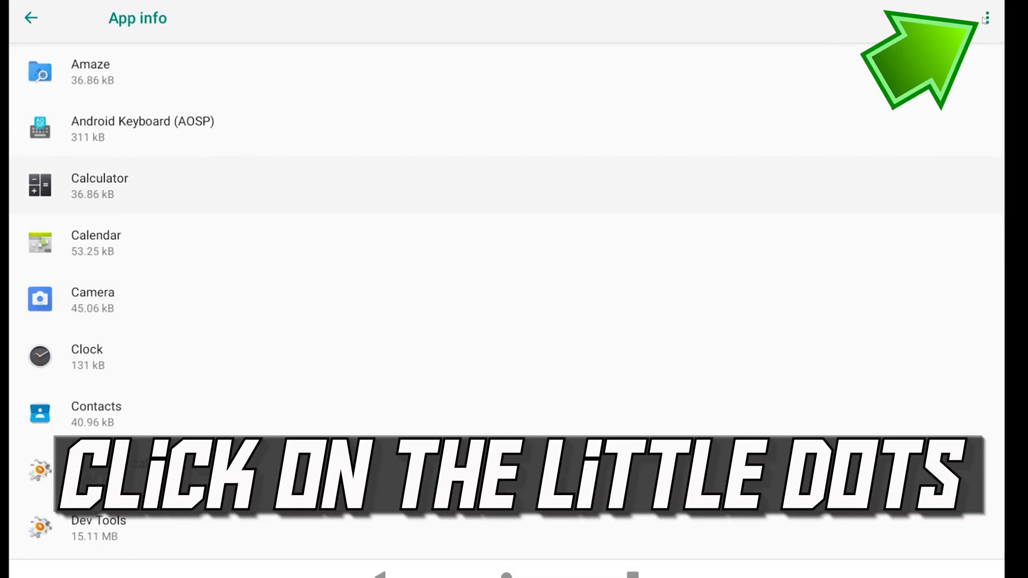
left_click(986, 18)
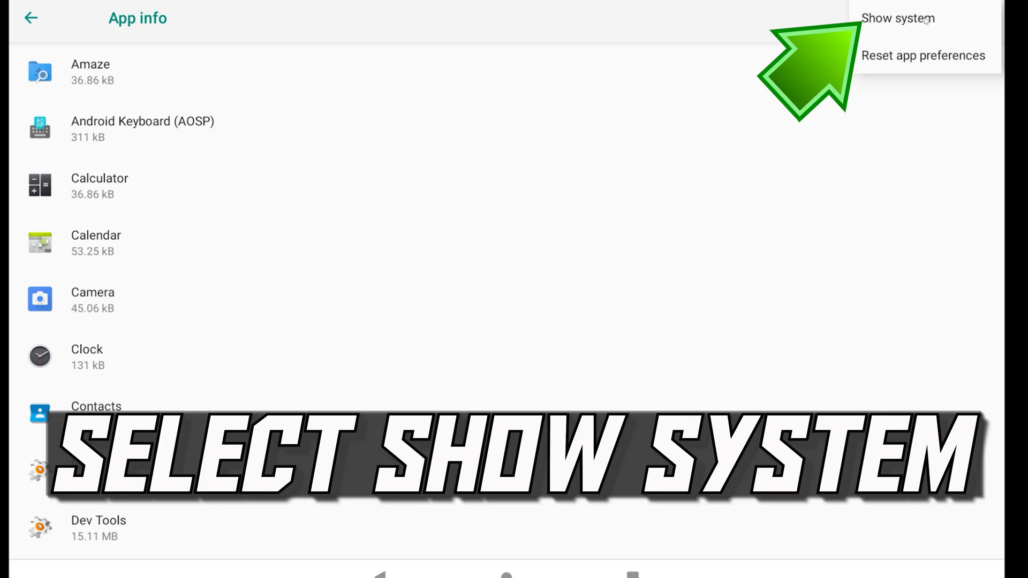
left_click(897, 18)
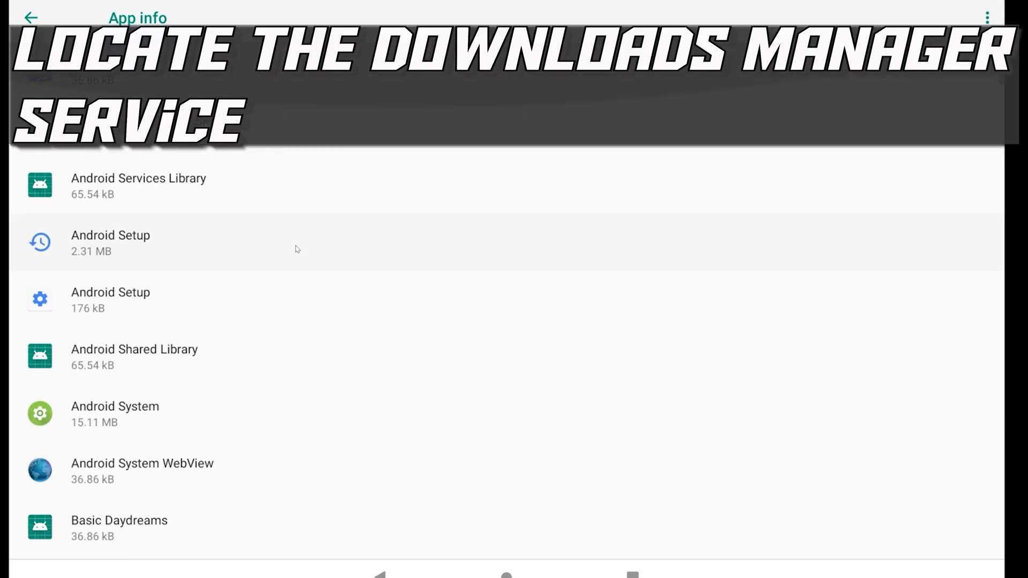
scroll("down", 3)
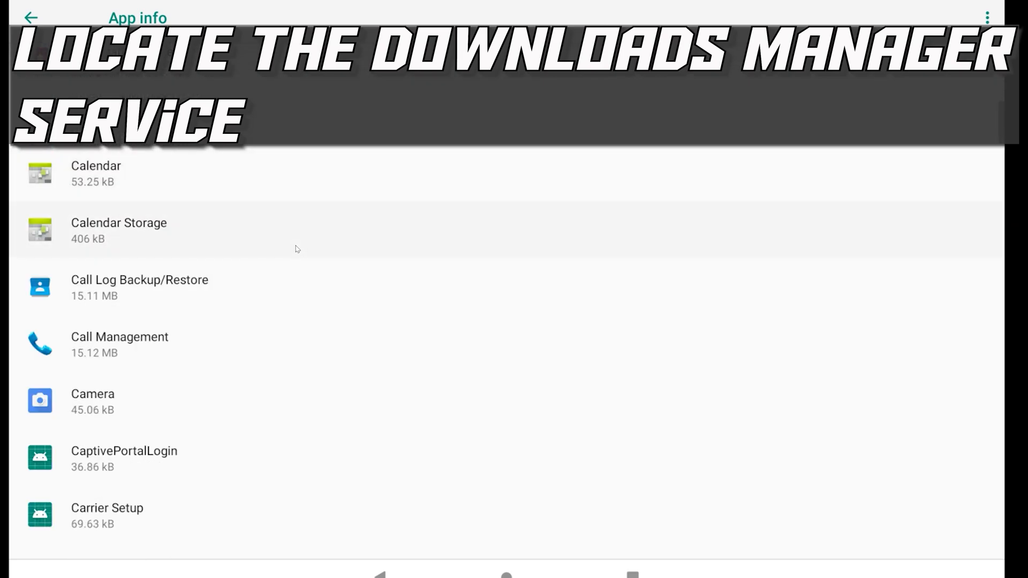
scroll("down", 3)
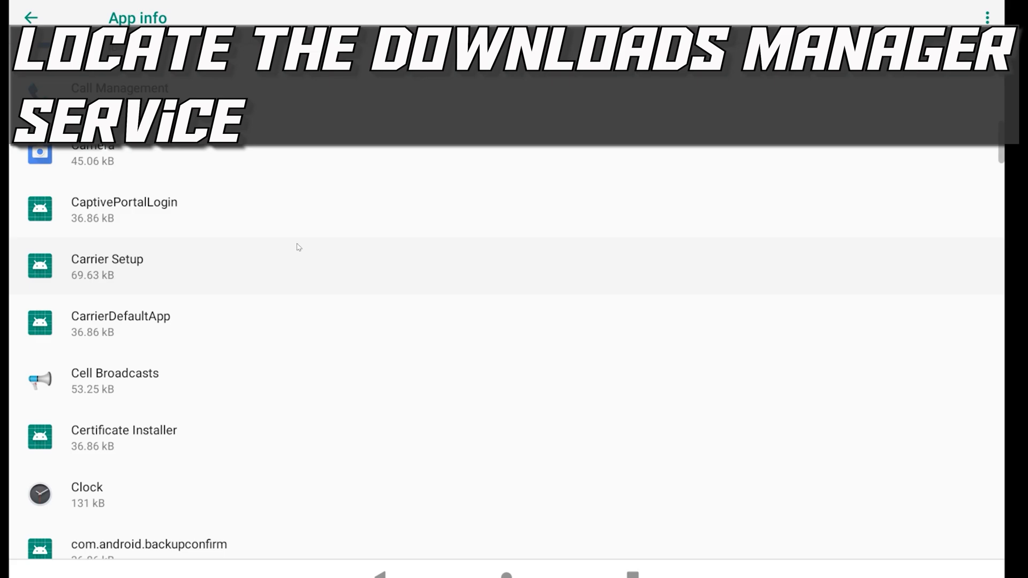
scroll("down", 3)
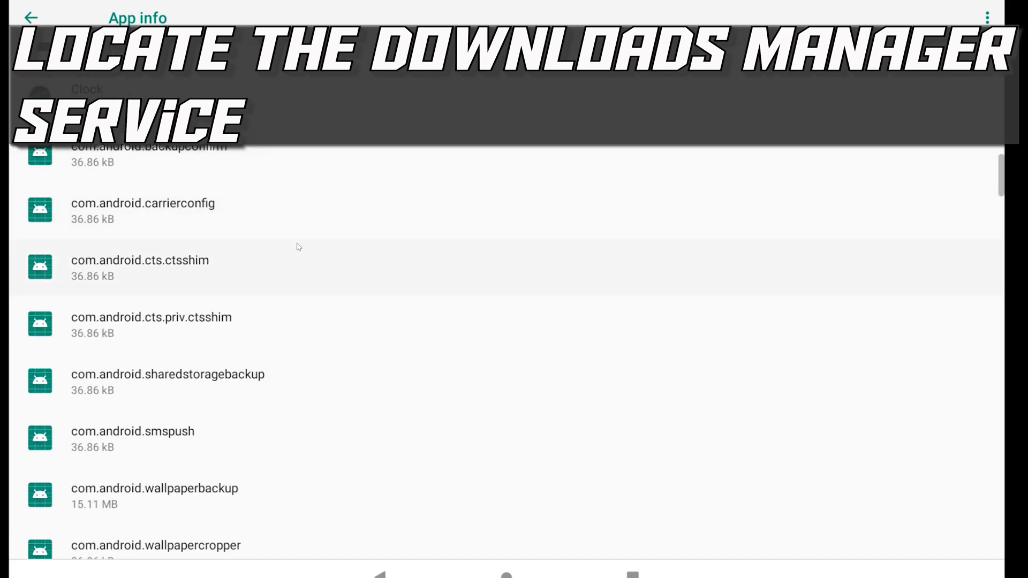
scroll("down", 3)
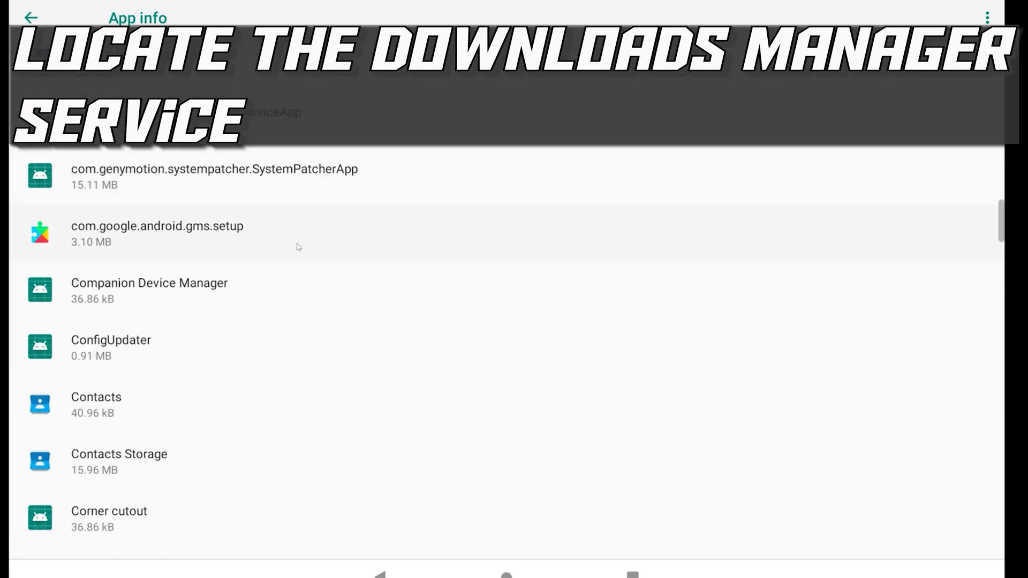
scroll("down", 3)
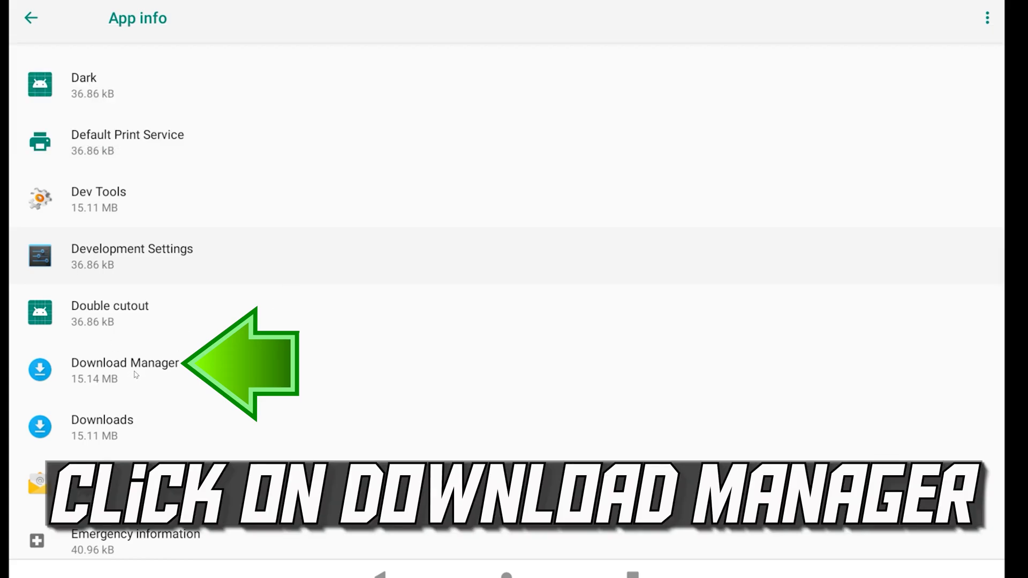
Clear Download Manager's cache and storage so both read 0 B, confirming with OK.
left_click(124, 363)
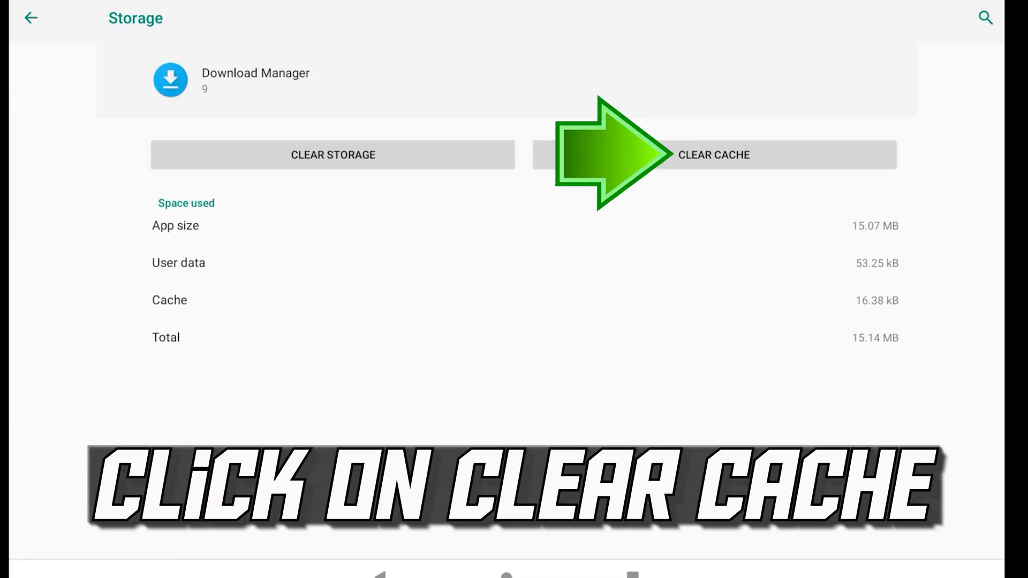
left_click(713, 154)
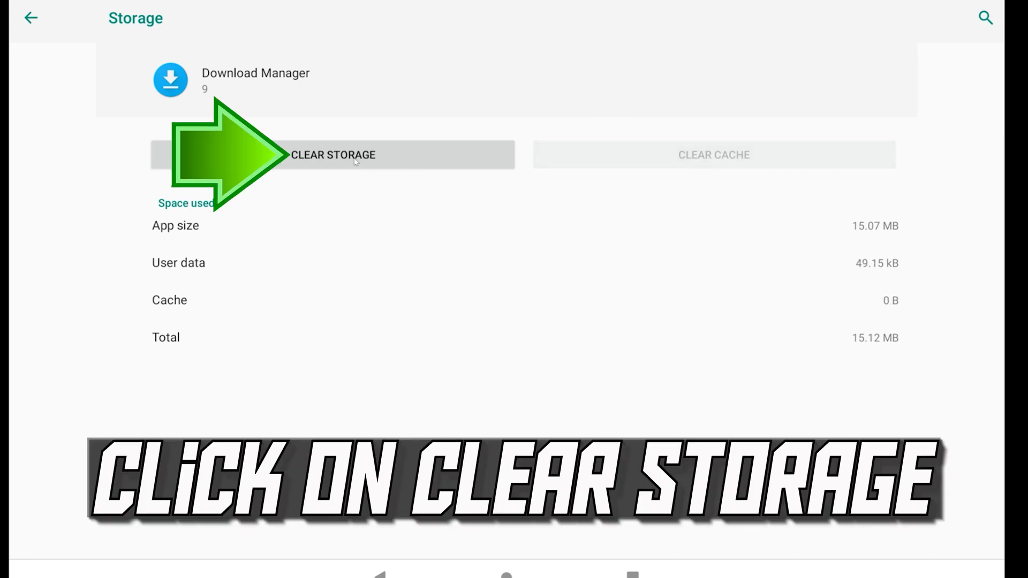
left_click(332, 154)
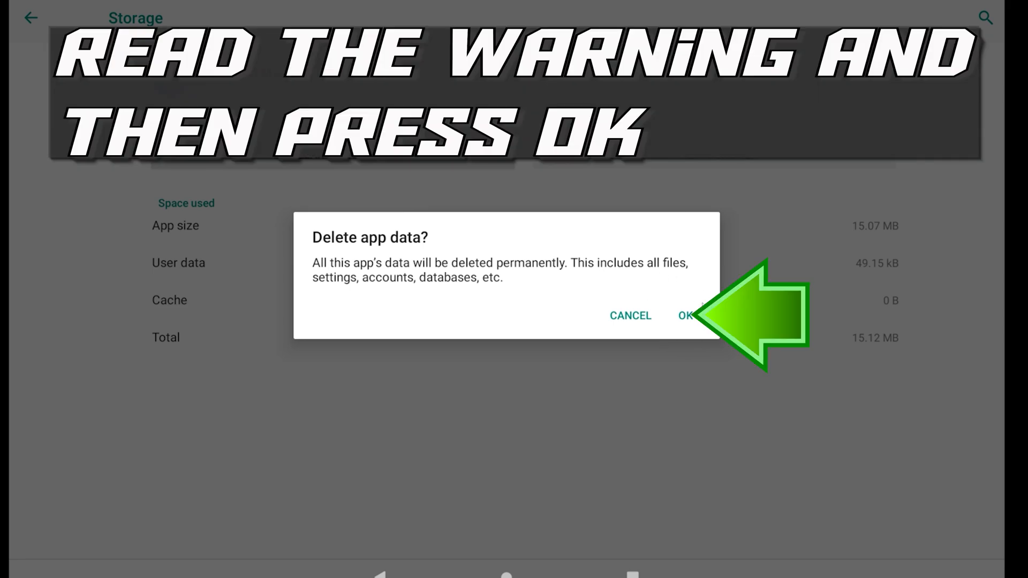
left_click(685, 315)
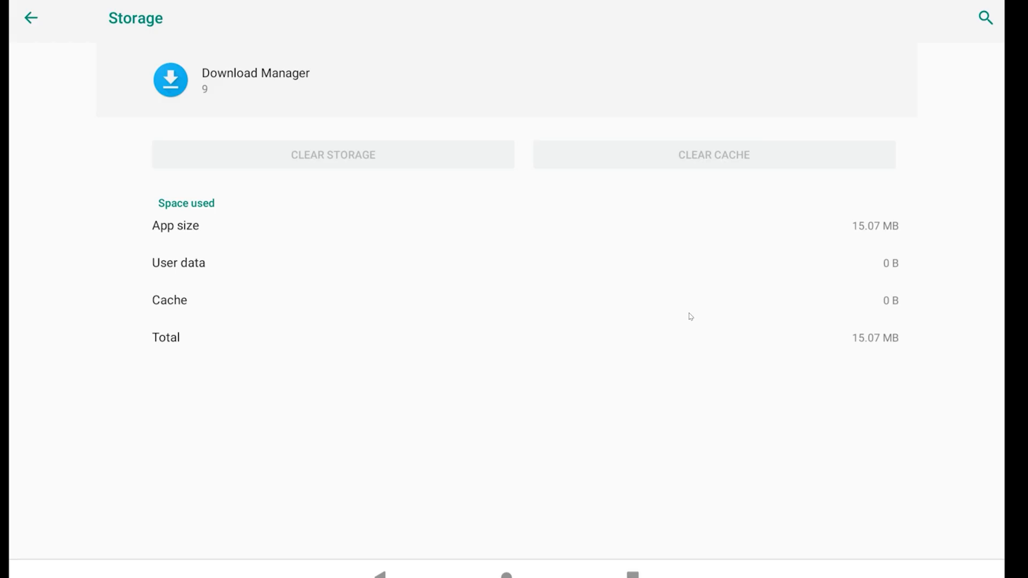